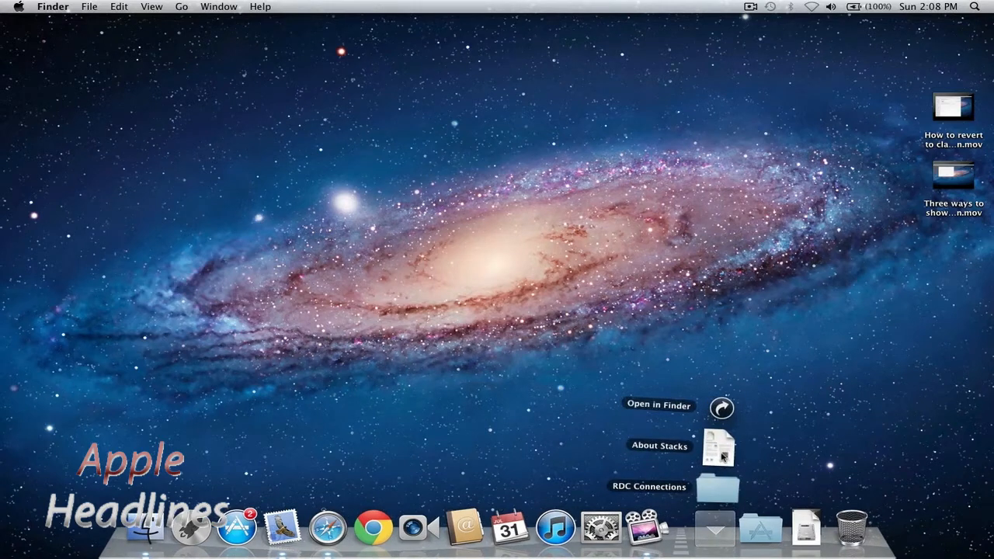
Collapse the fanned-out Documents stack in the Dock
left_click(659, 445)
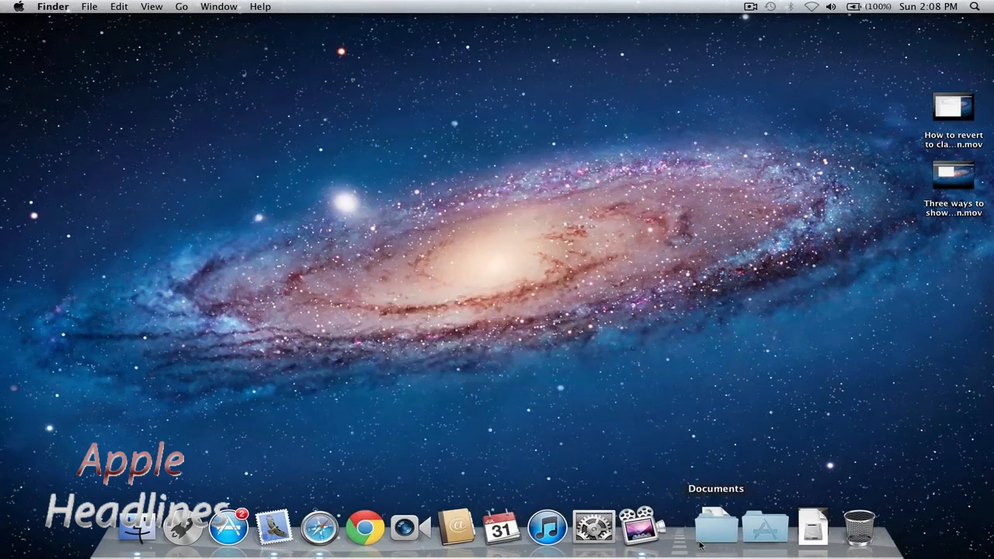
Switch the Documents stack to Grid view and Quick Look the About Stacks file
right_click(714, 527)
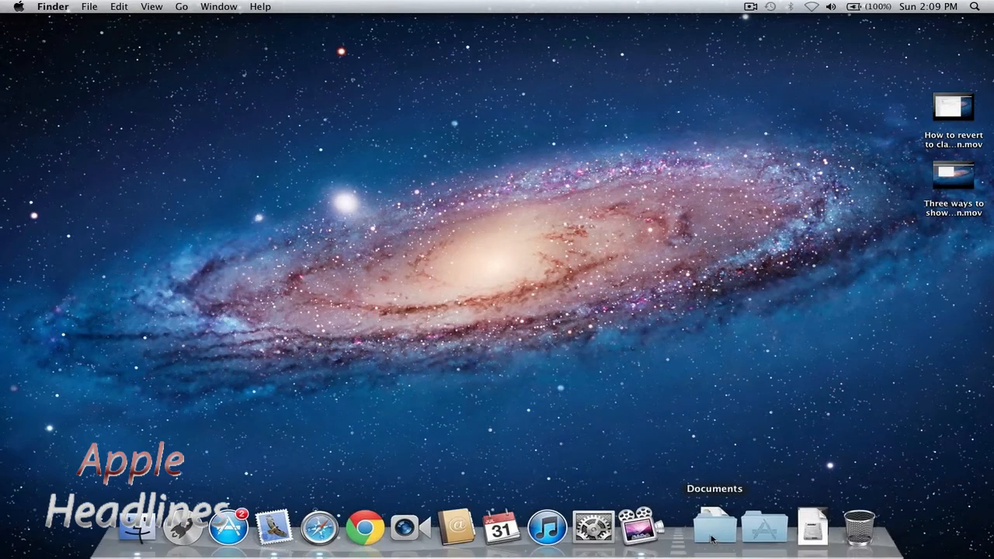
left_click(712, 528)
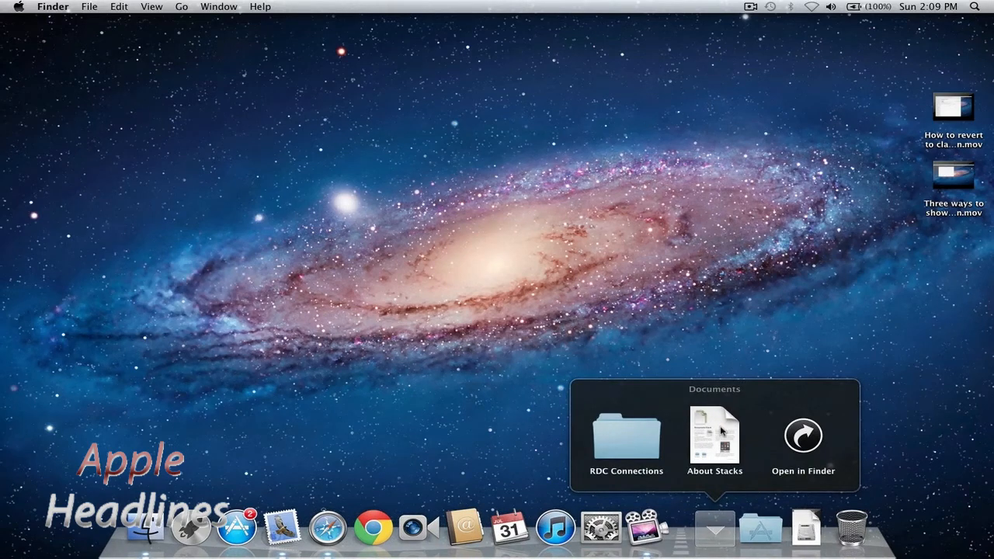
left_click(714, 435)
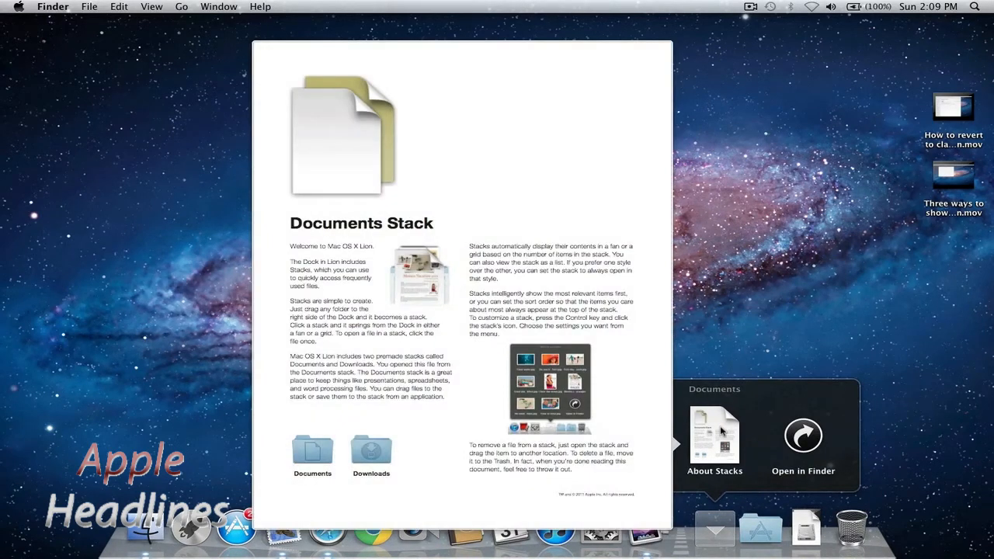